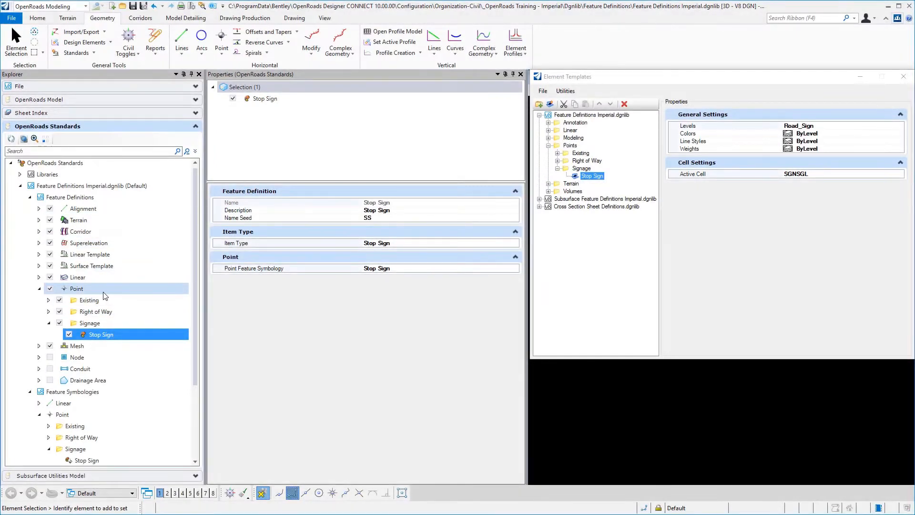
{"action": "mouse_move", "coordinate": [115, 325]}
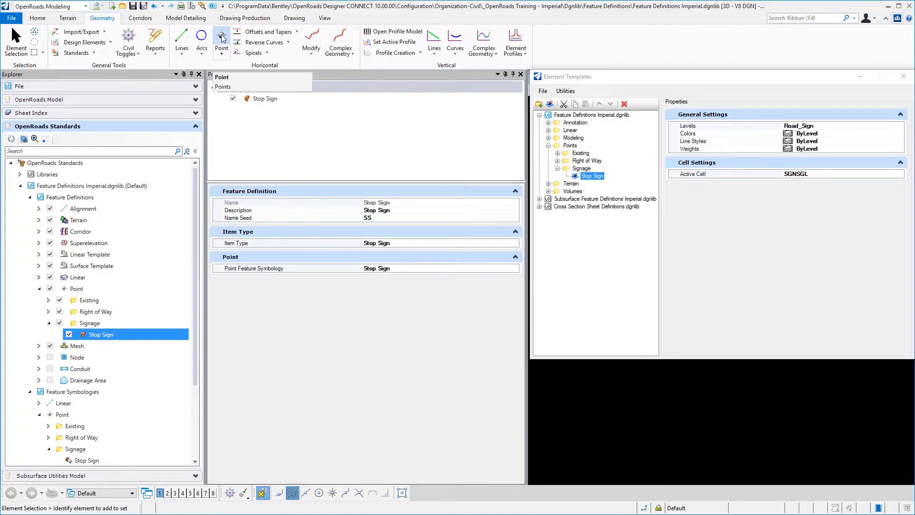
Check the item type and point feature symbology lists, keeping Stop Sign for both.
{"action": "left_click", "coordinate": [100, 334]}
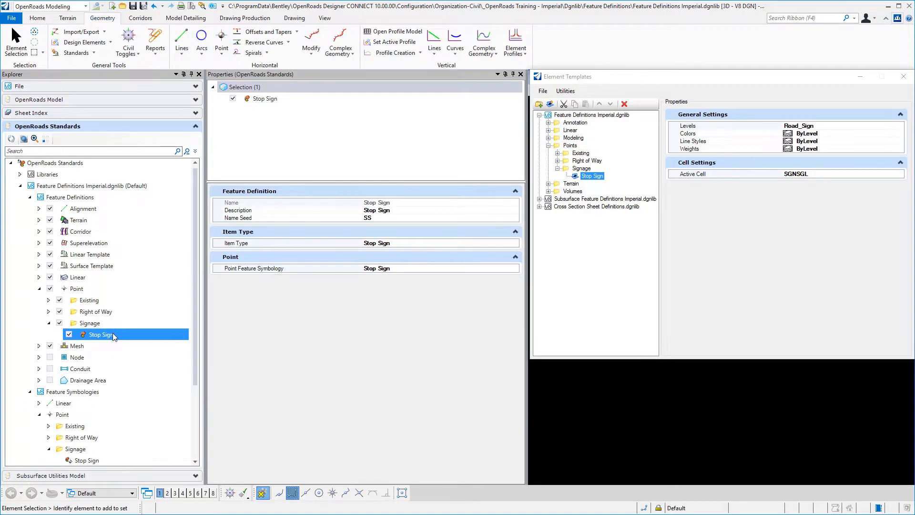
{"action": "mouse_move", "coordinate": [76, 289]}
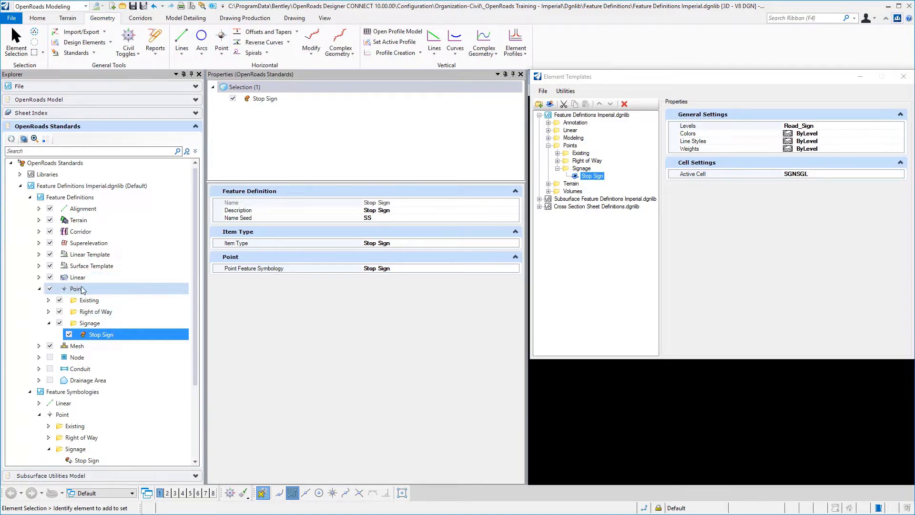
{"action": "mouse_move", "coordinate": [120, 340]}
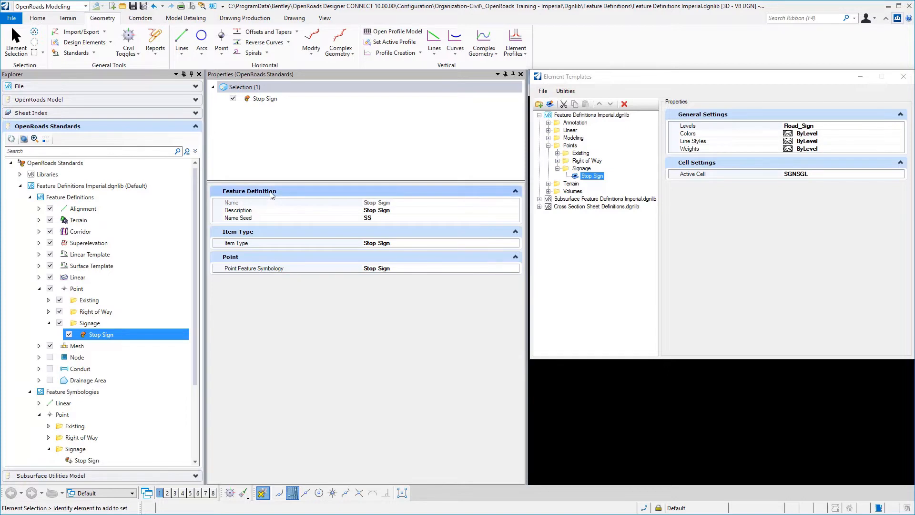
{"action": "mouse_move", "coordinate": [262, 214]}
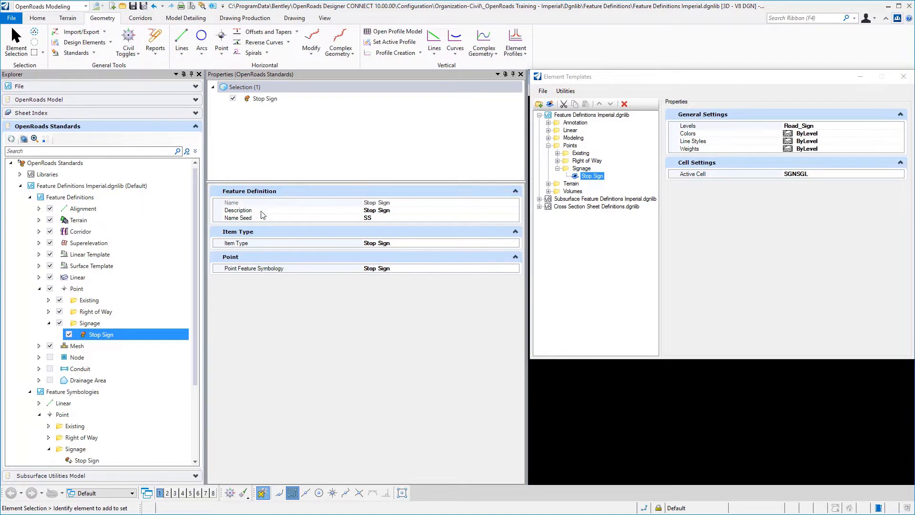
{"action": "mouse_move", "coordinate": [287, 224]}
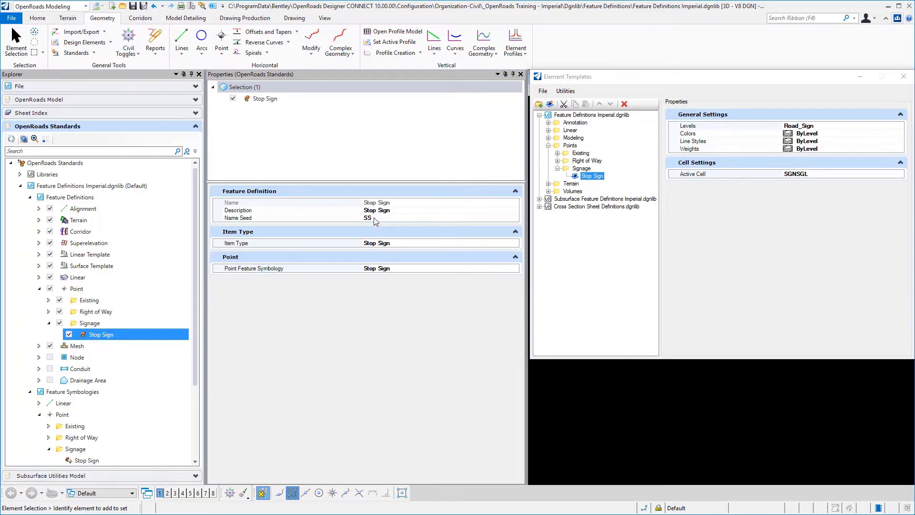
{"action": "mouse_move", "coordinate": [382, 221]}
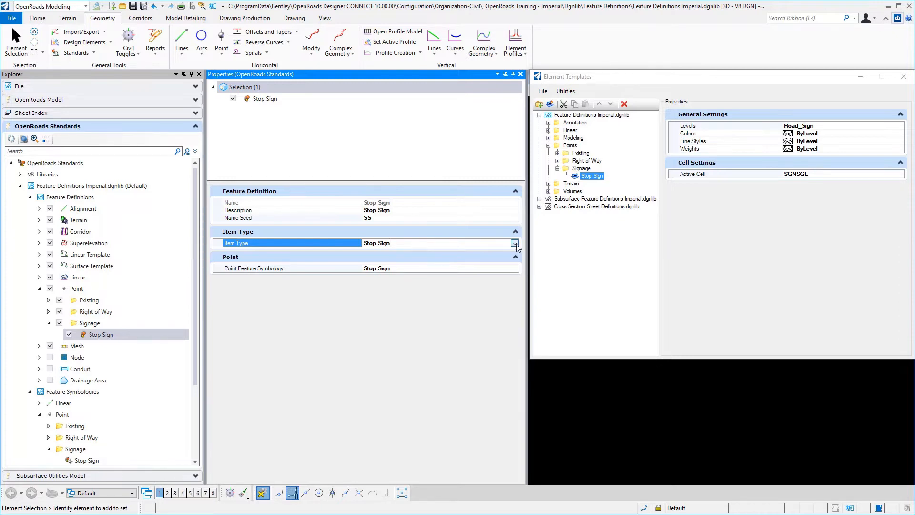
{"action": "left_click", "coordinate": [514, 243]}
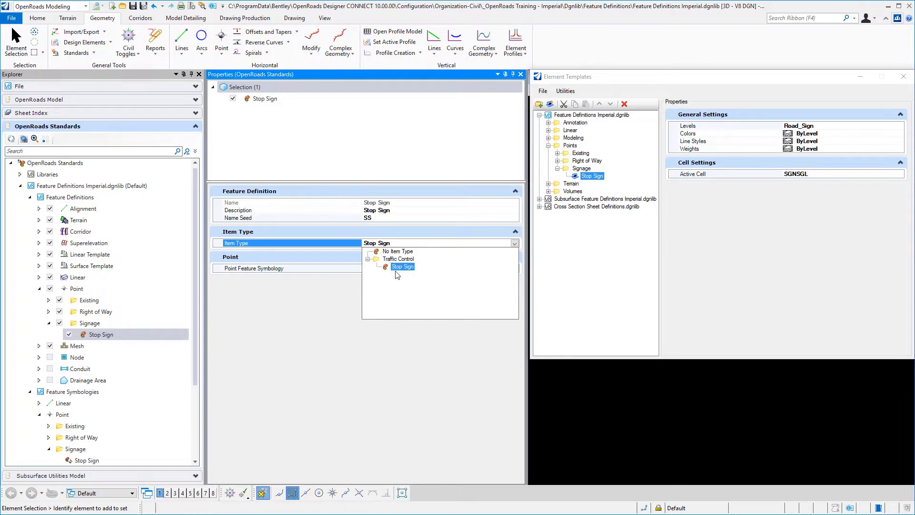
{"action": "mouse_move", "coordinate": [368, 263]}
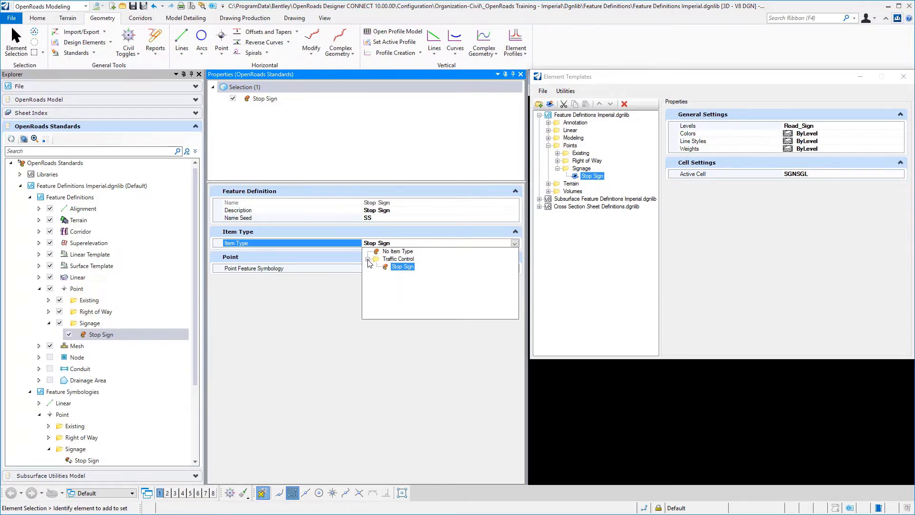
{"action": "left_click", "coordinate": [402, 266]}
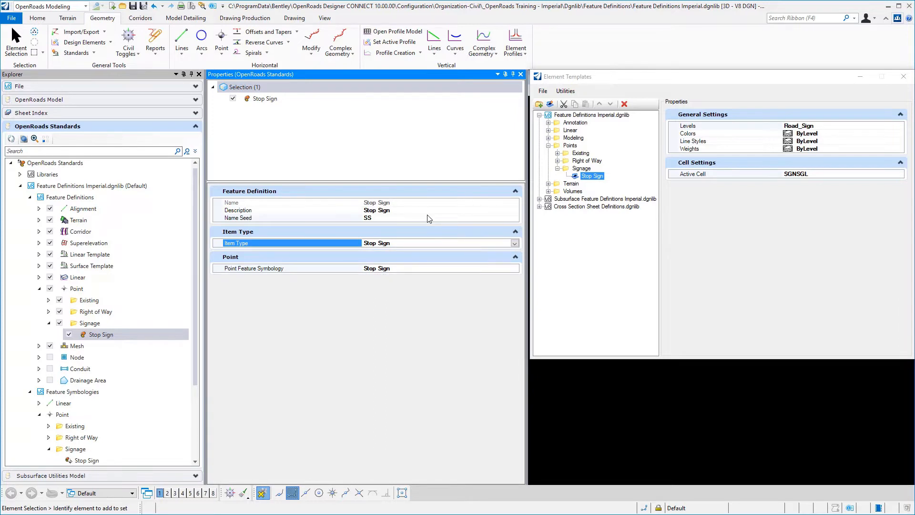
{"action": "mouse_move", "coordinate": [395, 273]}
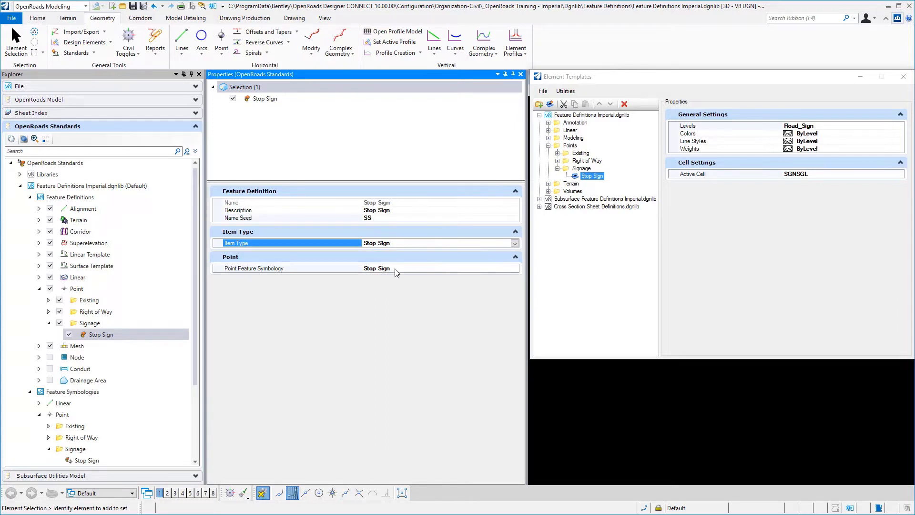
{"action": "left_click", "coordinate": [290, 268]}
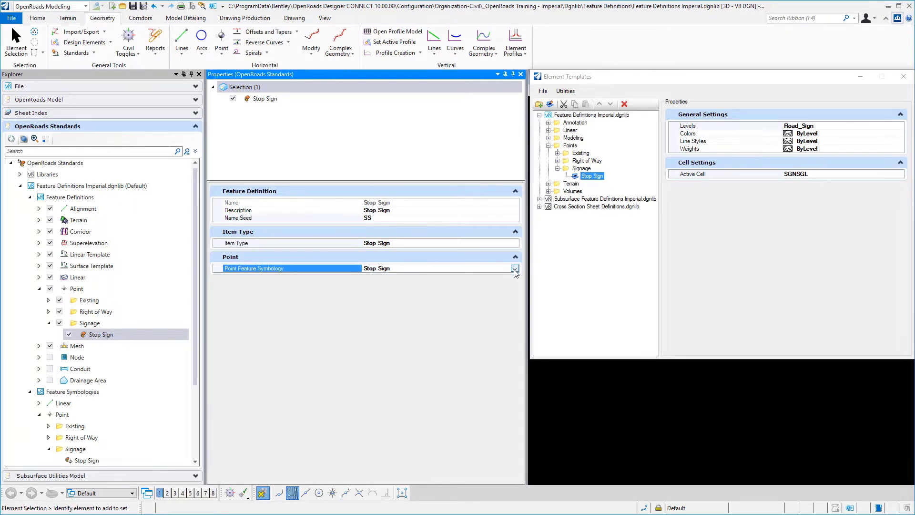
{"action": "left_click", "coordinate": [515, 268]}
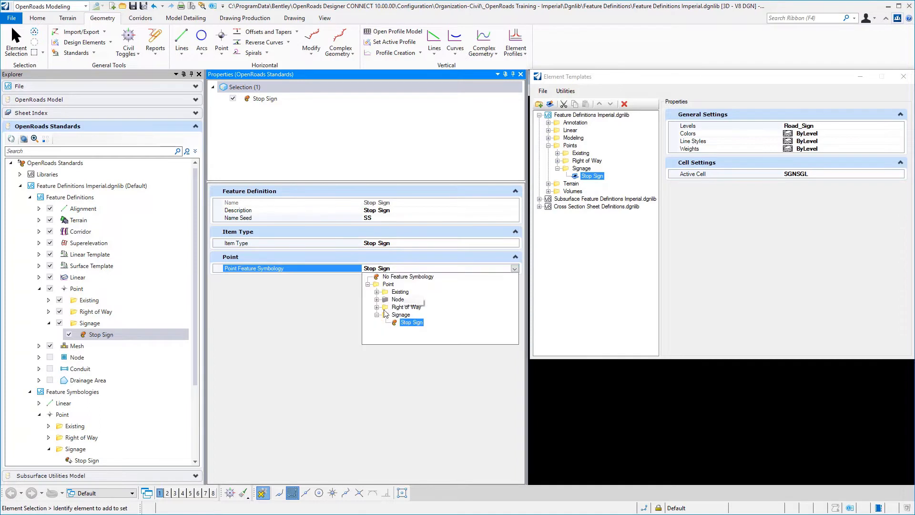
{"action": "mouse_move", "coordinate": [405, 292]}
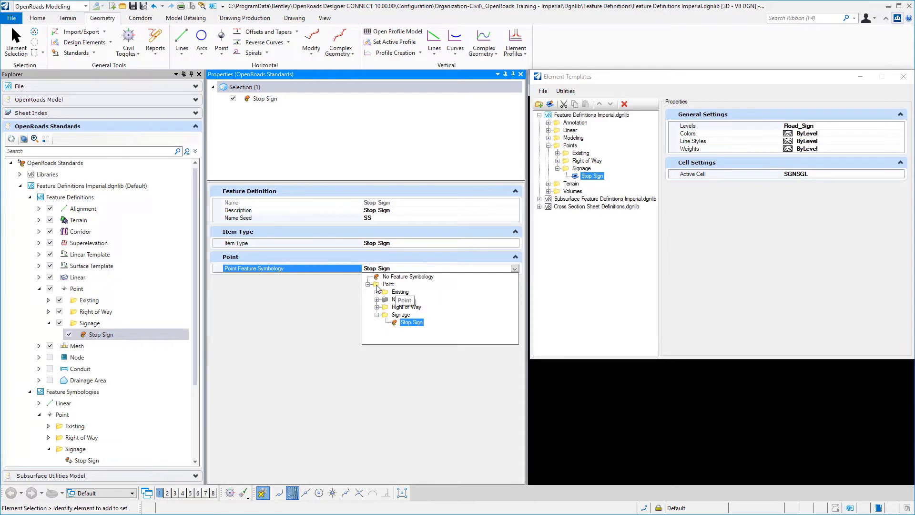
{"action": "left_click", "coordinate": [369, 284]}
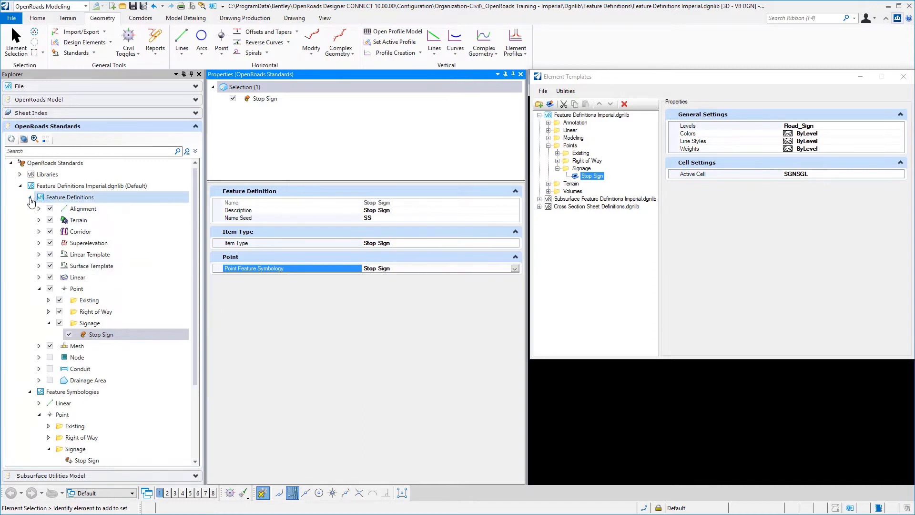
Collapse Feature Definitions and select Feature Symbologies > Point > Signage > Stop Sign.
{"action": "left_click", "coordinate": [30, 200]}
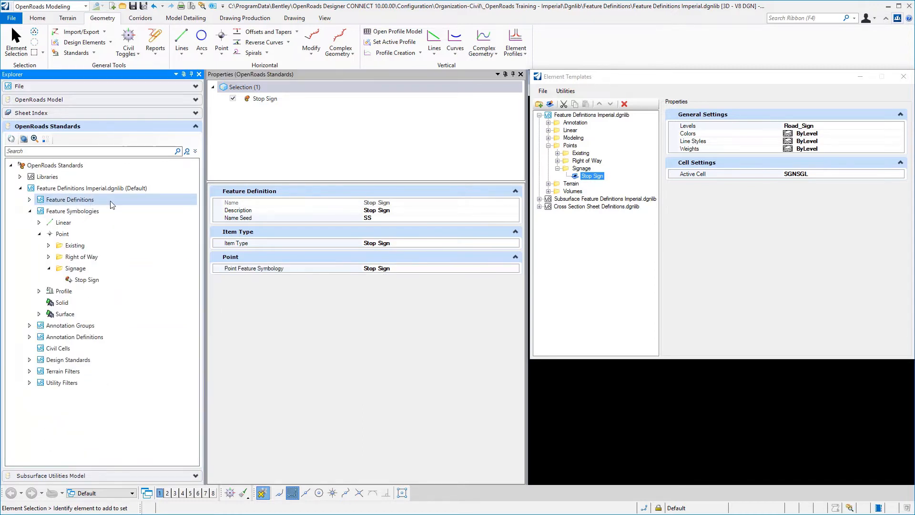
{"action": "left_click", "coordinate": [73, 210]}
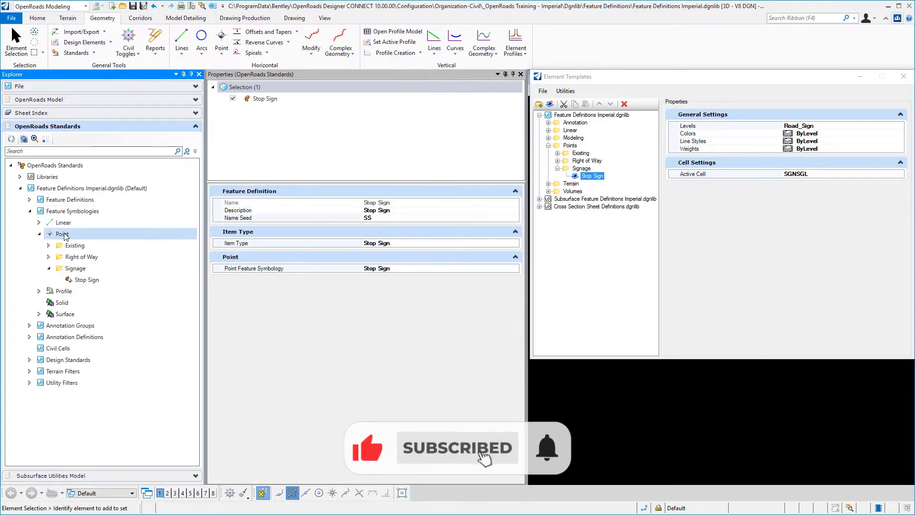
{"action": "left_click", "coordinate": [86, 279]}
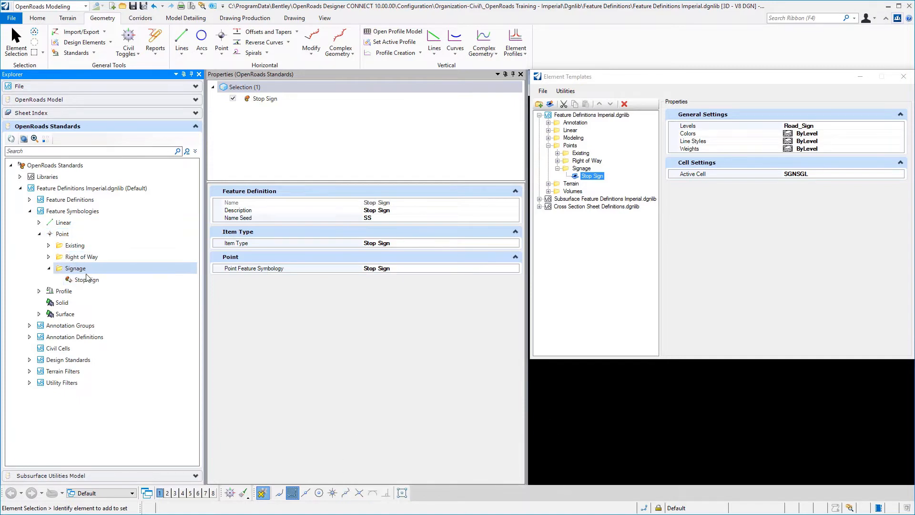
{"action": "left_click", "coordinate": [87, 280]}
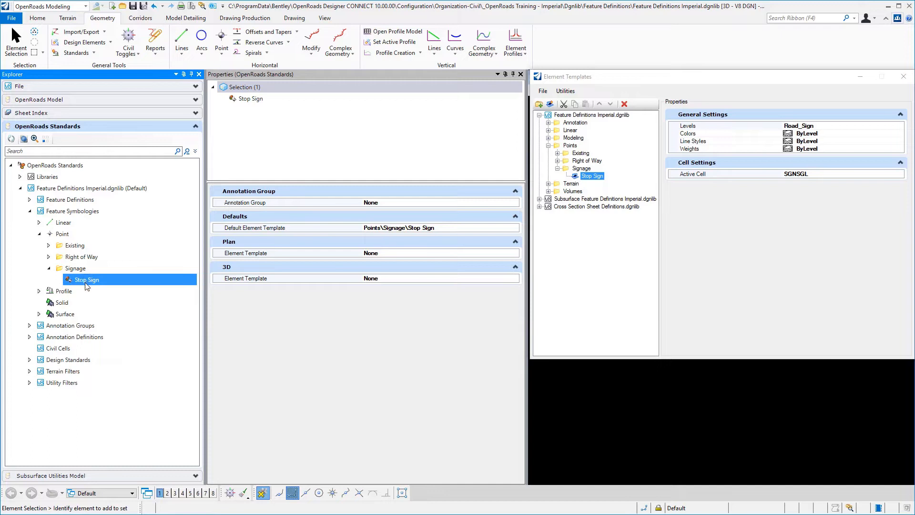
{"action": "mouse_move", "coordinate": [247, 276]}
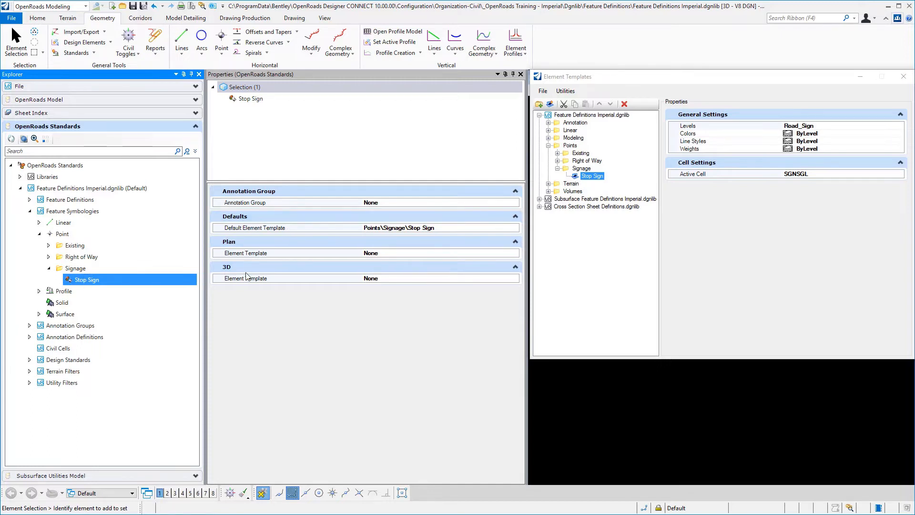
{"action": "mouse_move", "coordinate": [267, 331]}
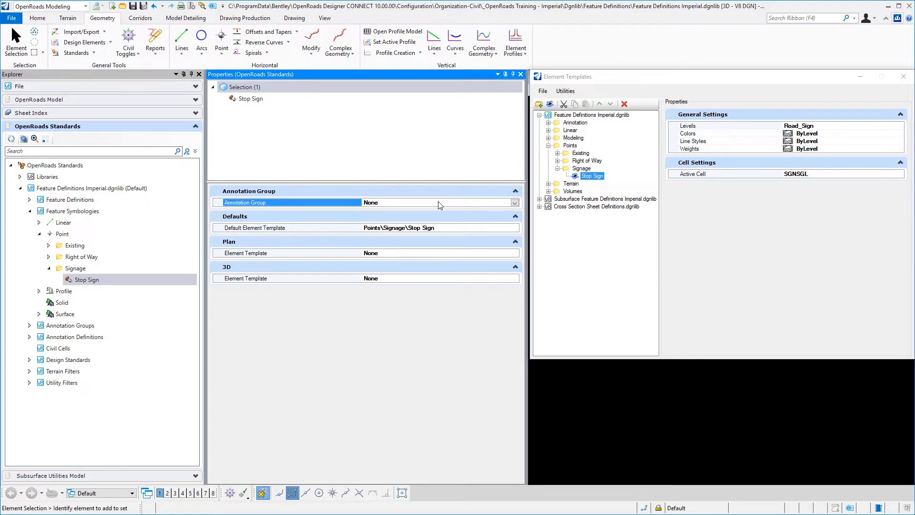
{"action": "left_click", "coordinate": [438, 203]}
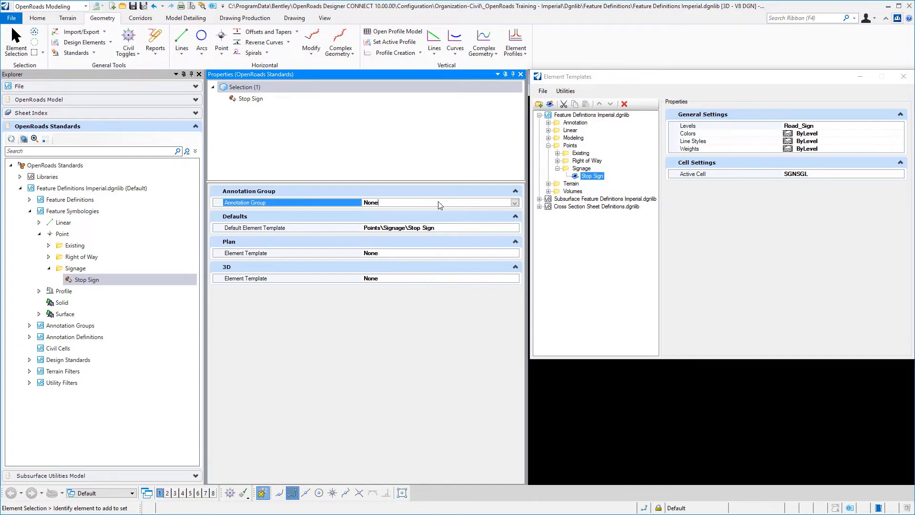
{"action": "mouse_move", "coordinate": [319, 234]}
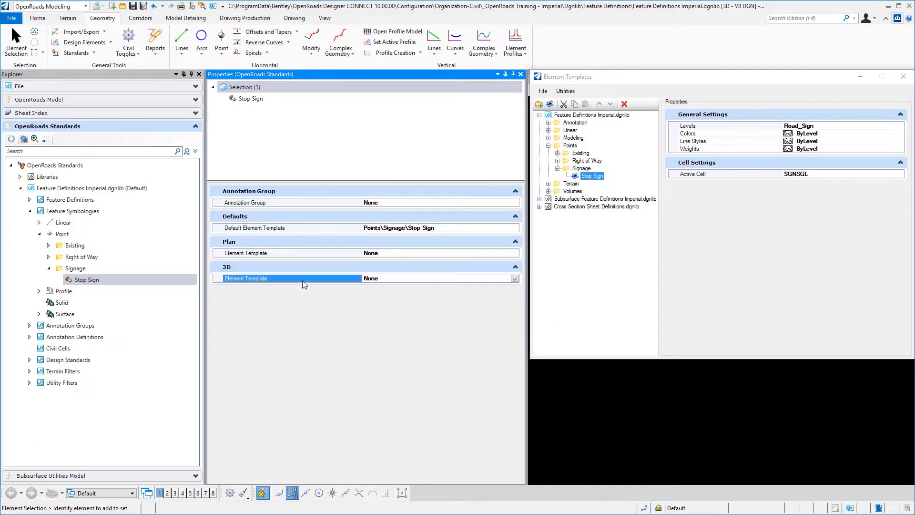
{"action": "mouse_move", "coordinate": [303, 229]}
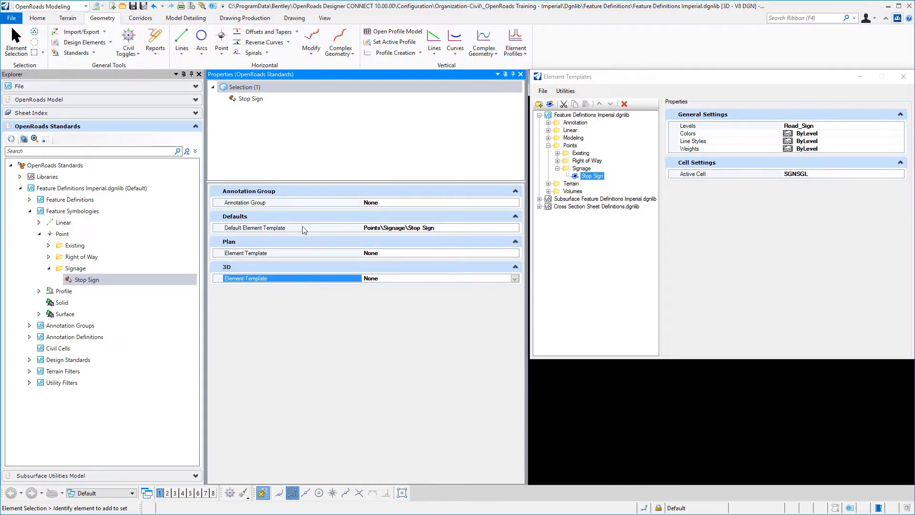
{"action": "left_click", "coordinate": [254, 228]}
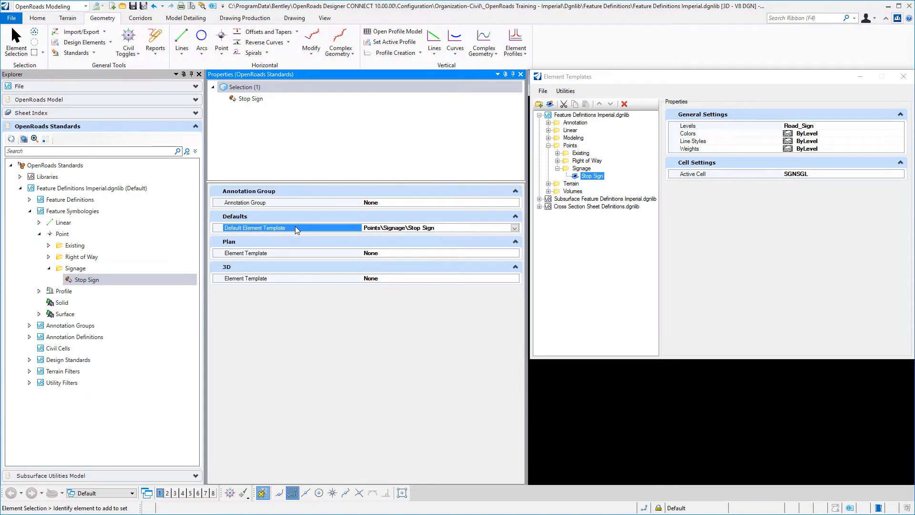
{"action": "left_click", "coordinate": [245, 252]}
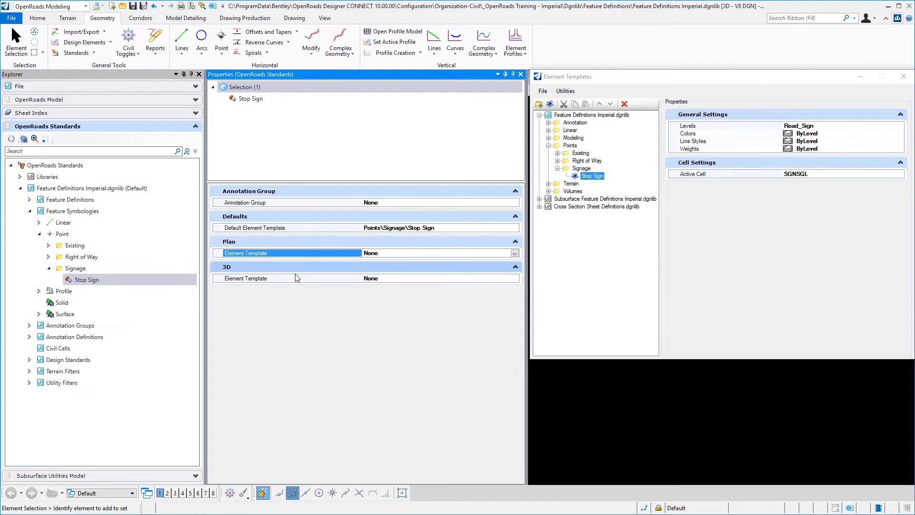
{"action": "left_click", "coordinate": [263, 278]}
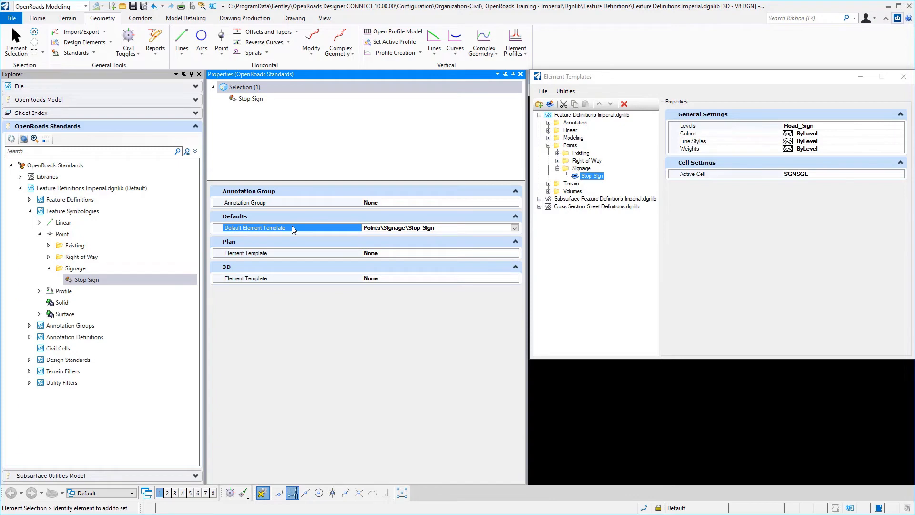
{"action": "mouse_move", "coordinate": [301, 258]}
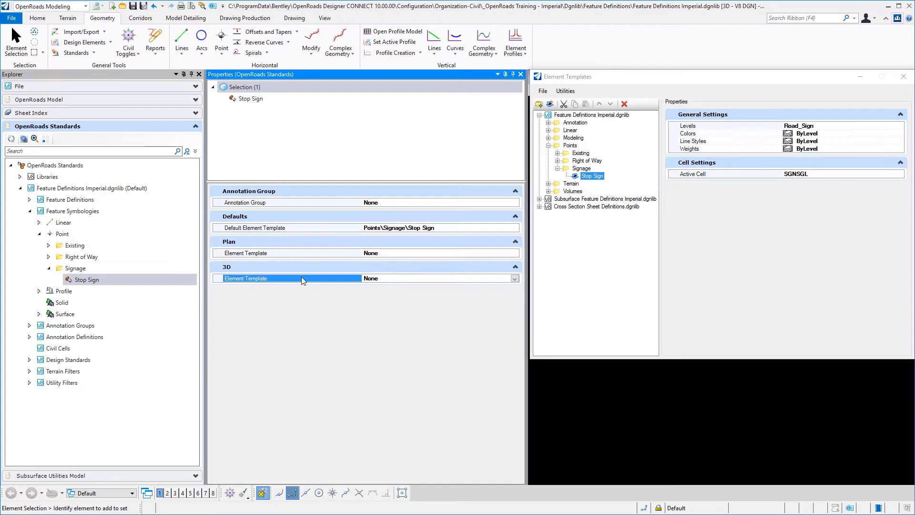
{"action": "mouse_move", "coordinate": [303, 249]}
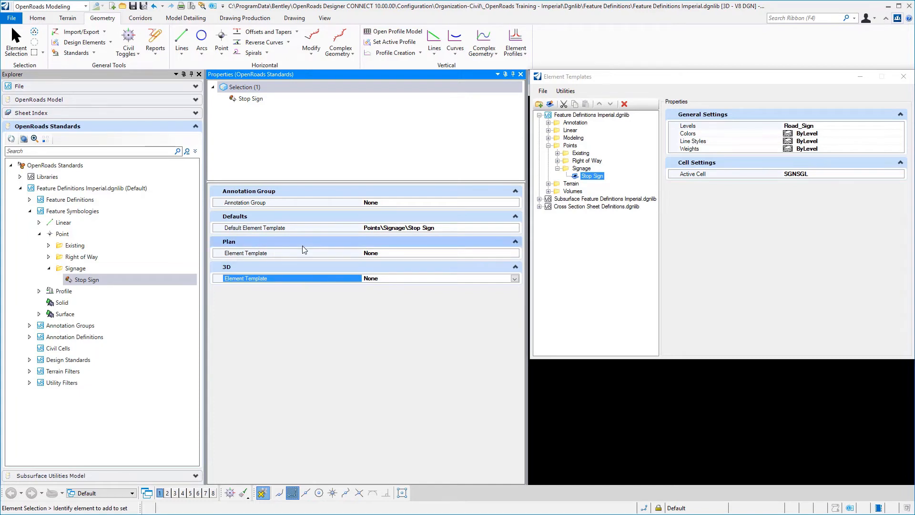
{"action": "mouse_move", "coordinate": [344, 232]}
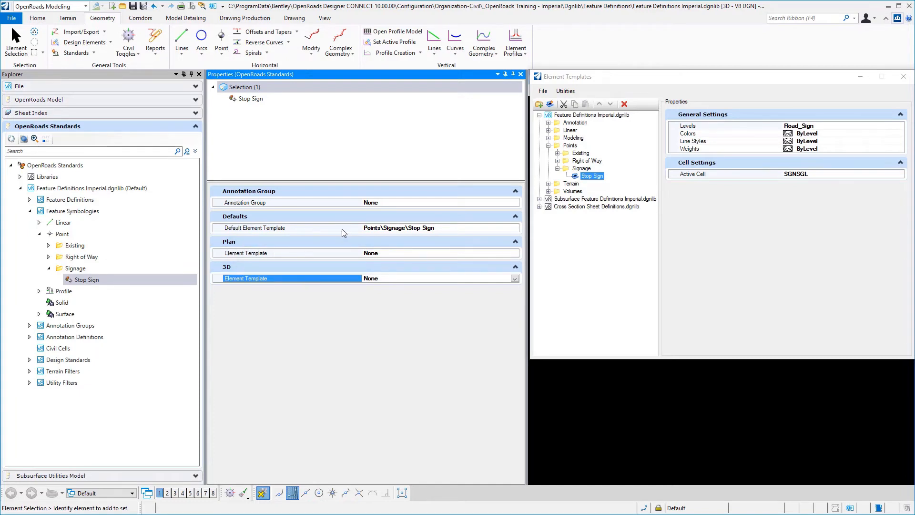
{"action": "left_click", "coordinate": [255, 228]}
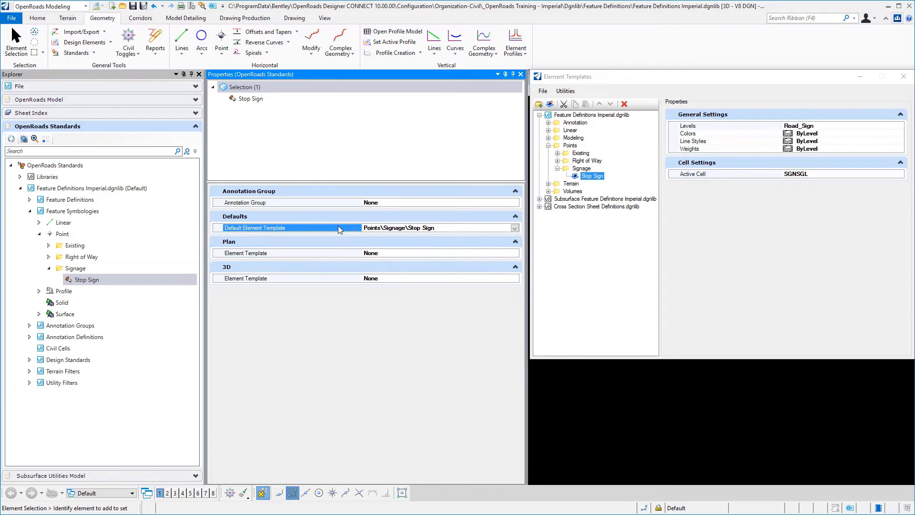
{"action": "mouse_move", "coordinate": [270, 231]}
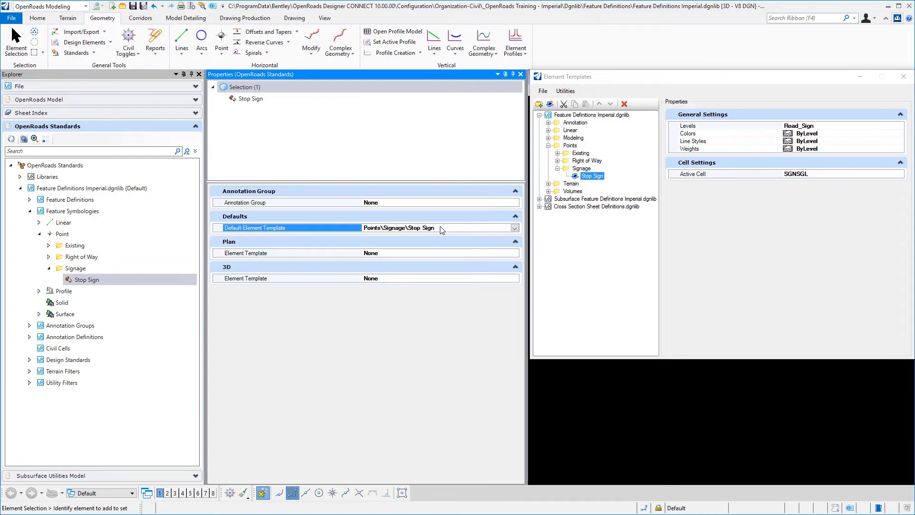
{"action": "mouse_move", "coordinate": [581, 204]}
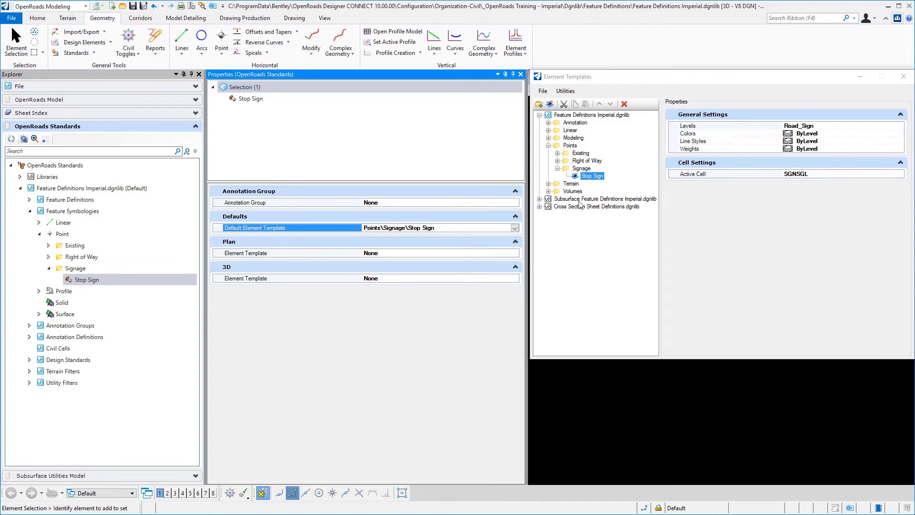
{"action": "mouse_move", "coordinate": [602, 181]}
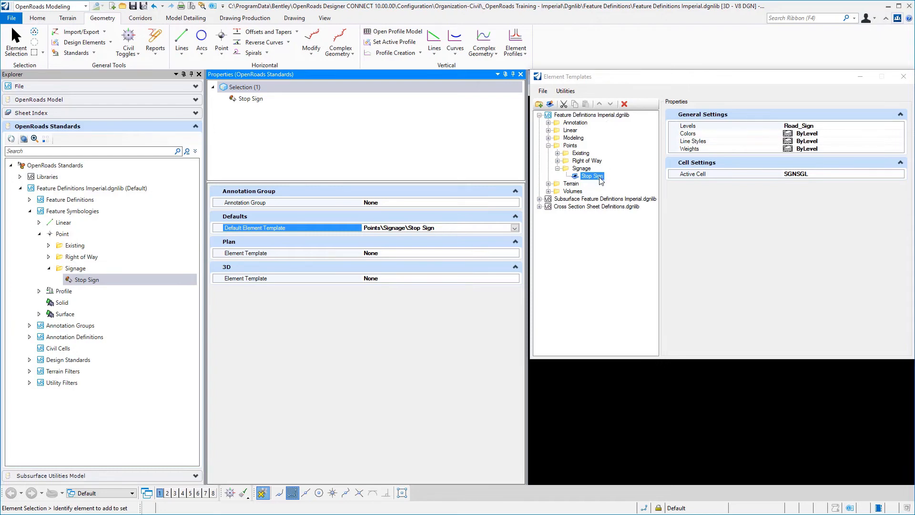
{"action": "mouse_move", "coordinate": [587, 179]}
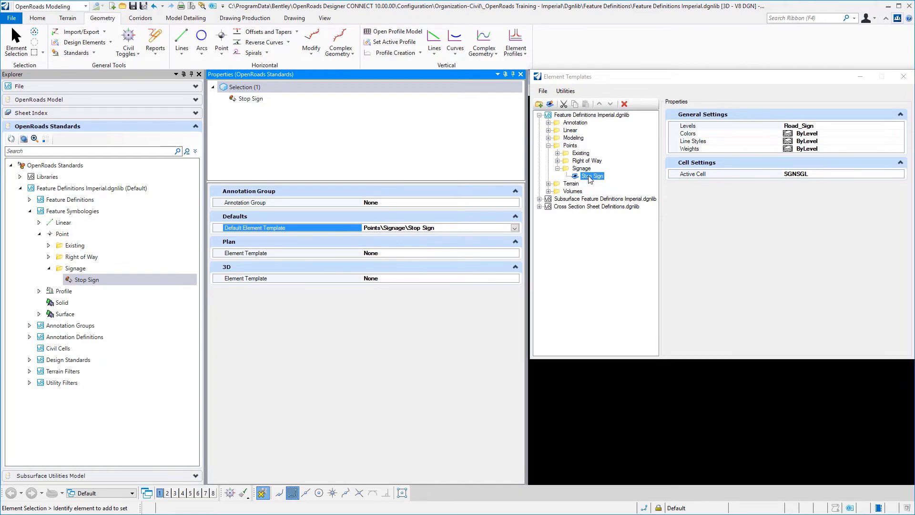
{"action": "mouse_move", "coordinate": [827, 130]}
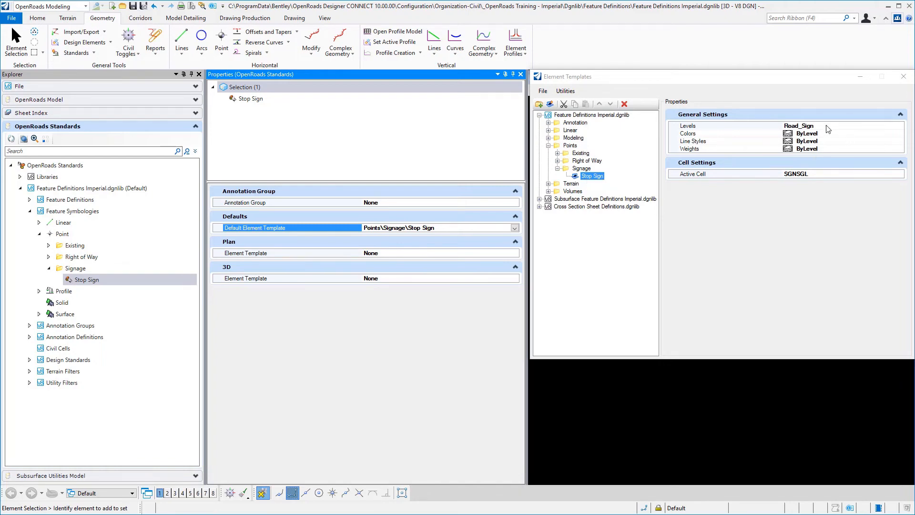
{"action": "mouse_move", "coordinate": [821, 153]}
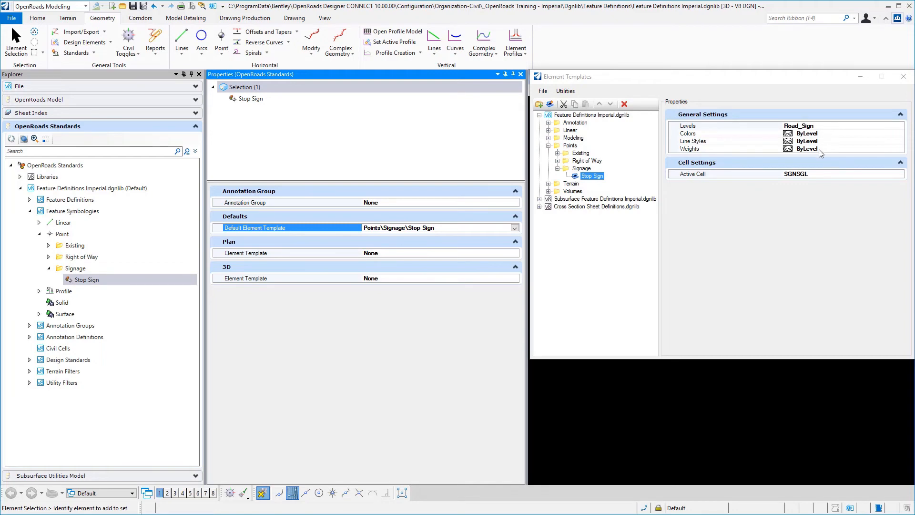
{"action": "mouse_move", "coordinate": [812, 179]}
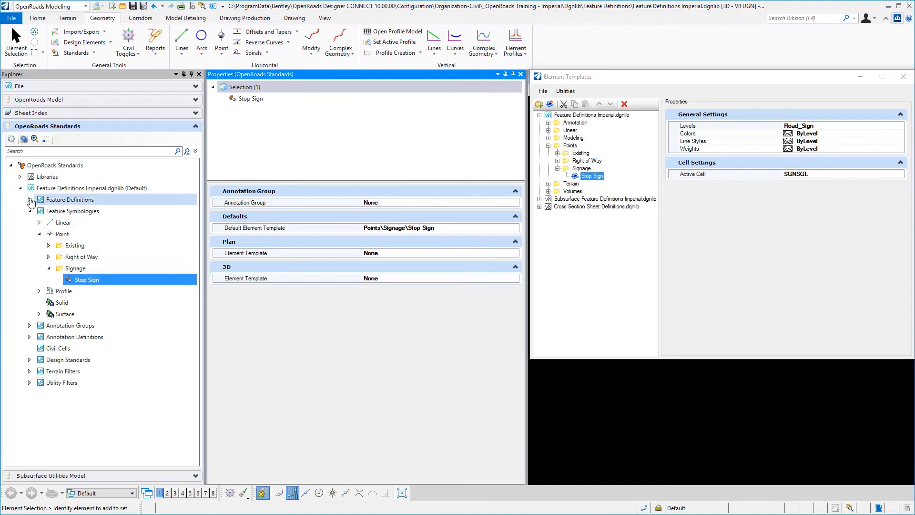
Review the Stop Sign point feature definition, then reselect the Stop Sign feature symbology.
{"action": "left_click", "coordinate": [29, 200]}
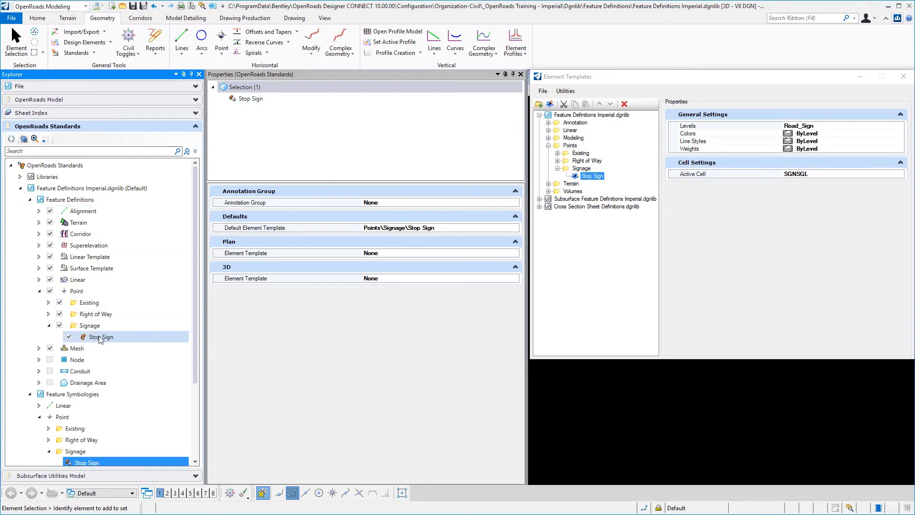
{"action": "left_click", "coordinate": [99, 337]}
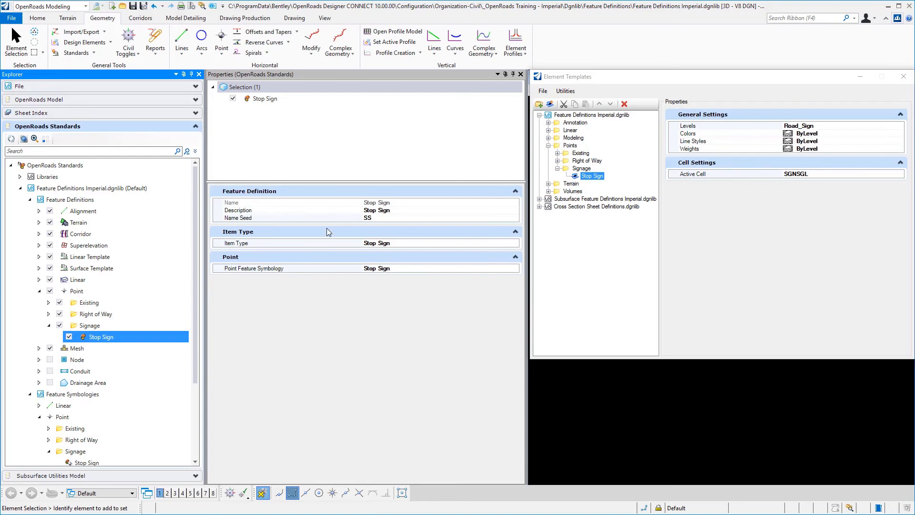
{"action": "mouse_move", "coordinate": [338, 246]}
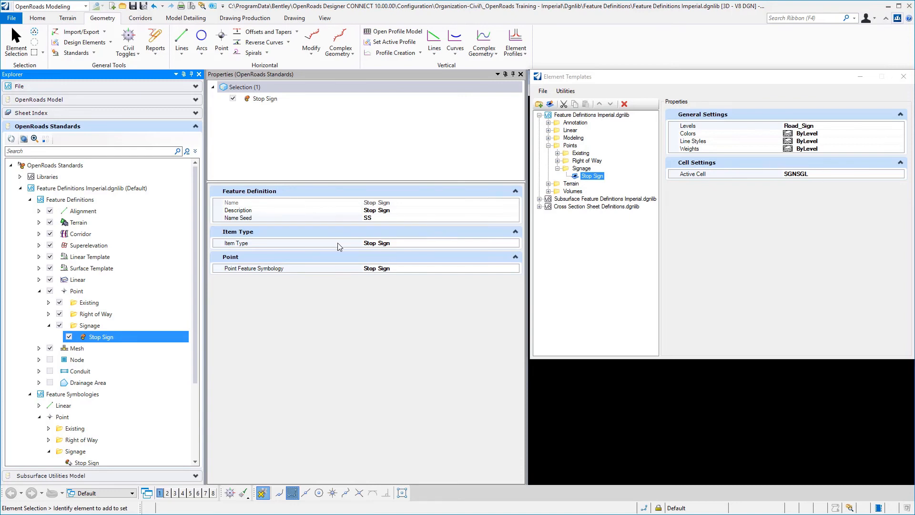
{"action": "mouse_move", "coordinate": [344, 275]}
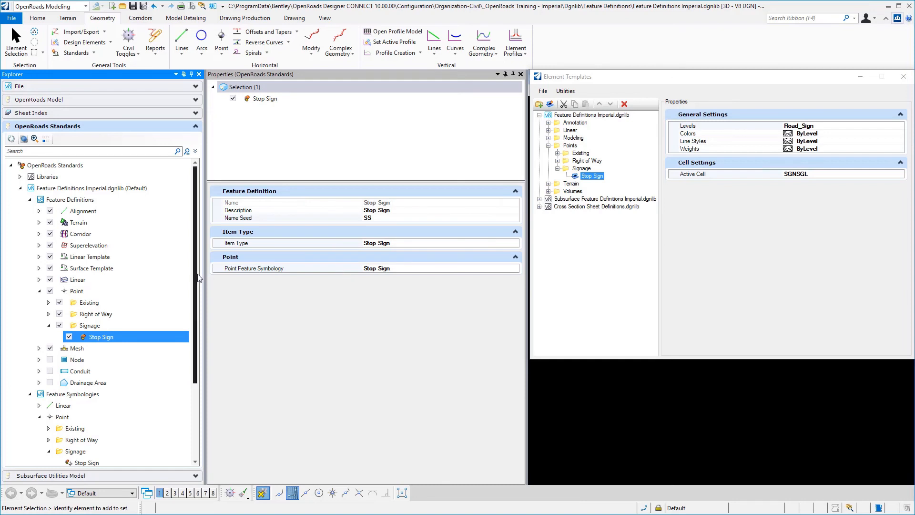
{"action": "scroll", "scroll_direction": "down", "scroll_amount": 3}
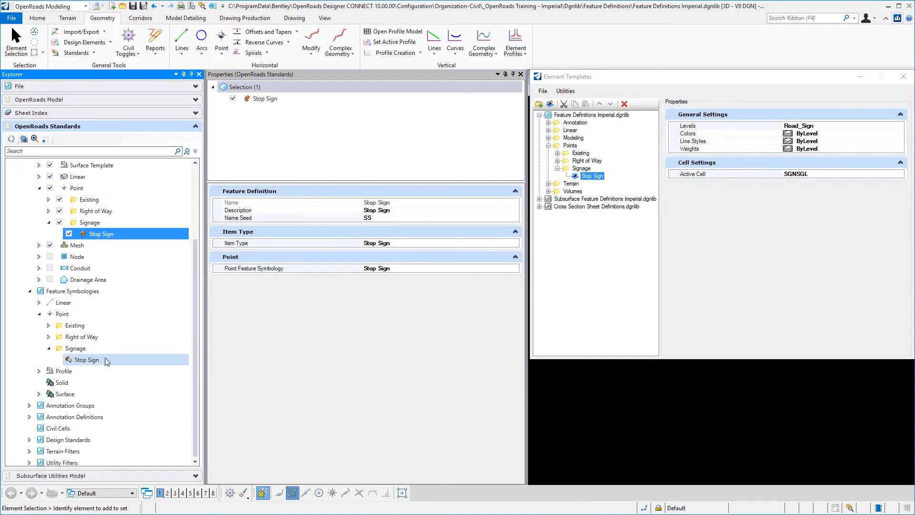
{"action": "mouse_move", "coordinate": [98, 359]}
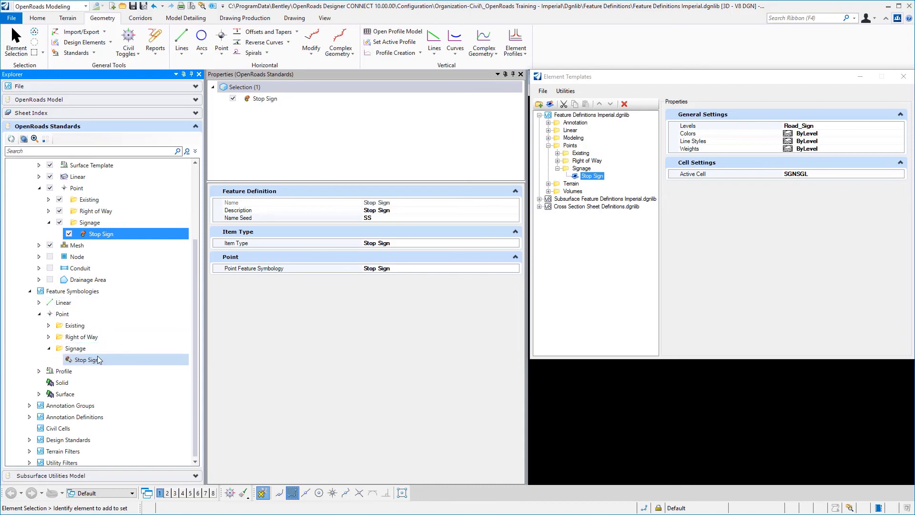
{"action": "left_click", "coordinate": [86, 360]}
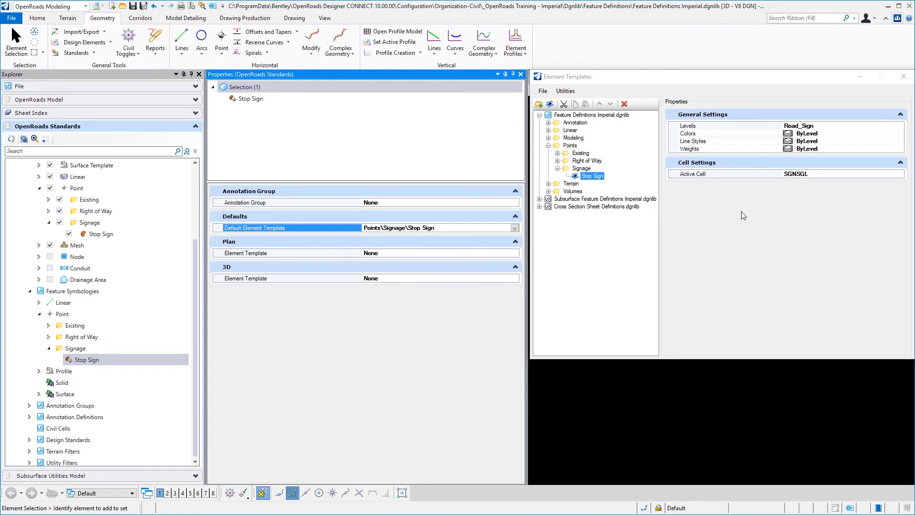
{"action": "mouse_move", "coordinate": [770, 194]}
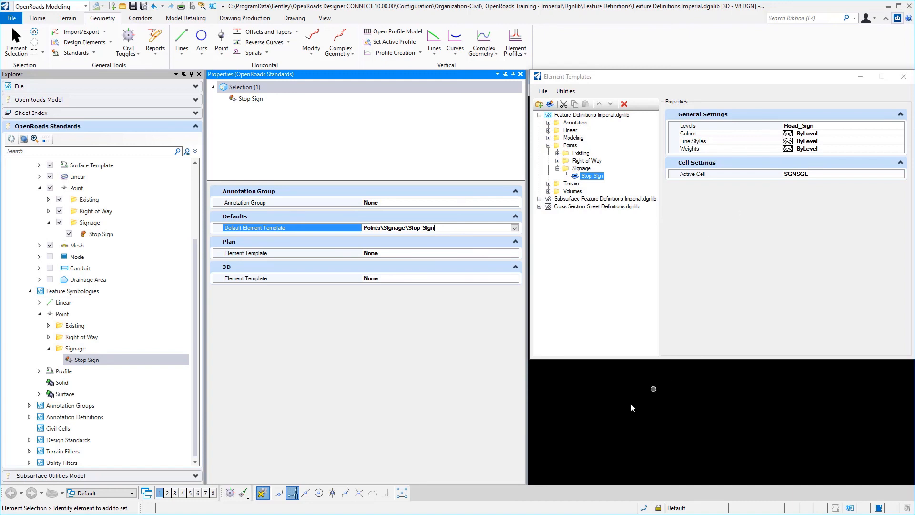
{"action": "mouse_move", "coordinate": [629, 406]}
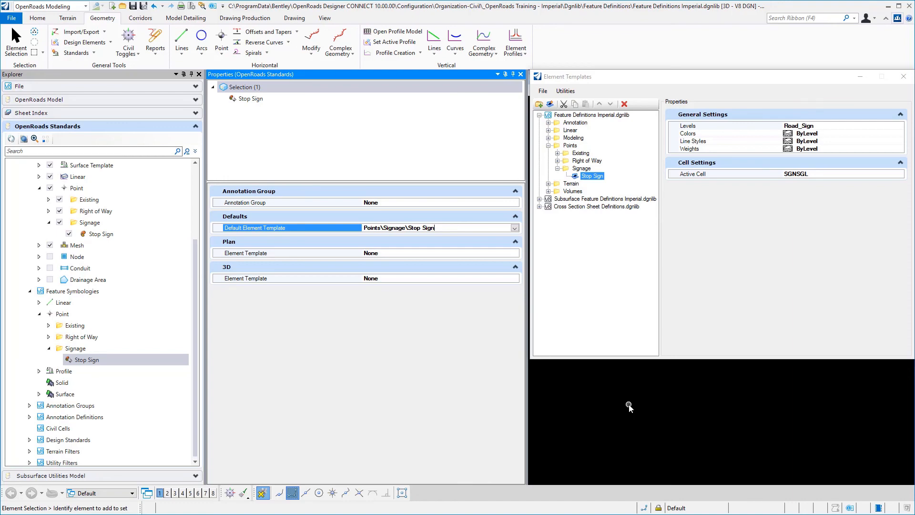